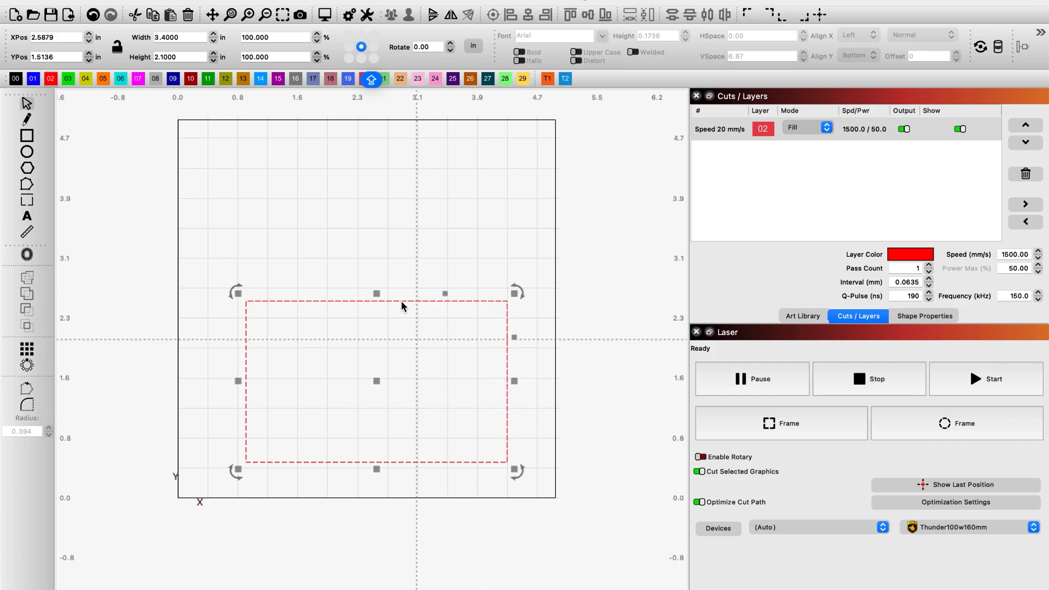
pyautogui.moveTo(379, 398)
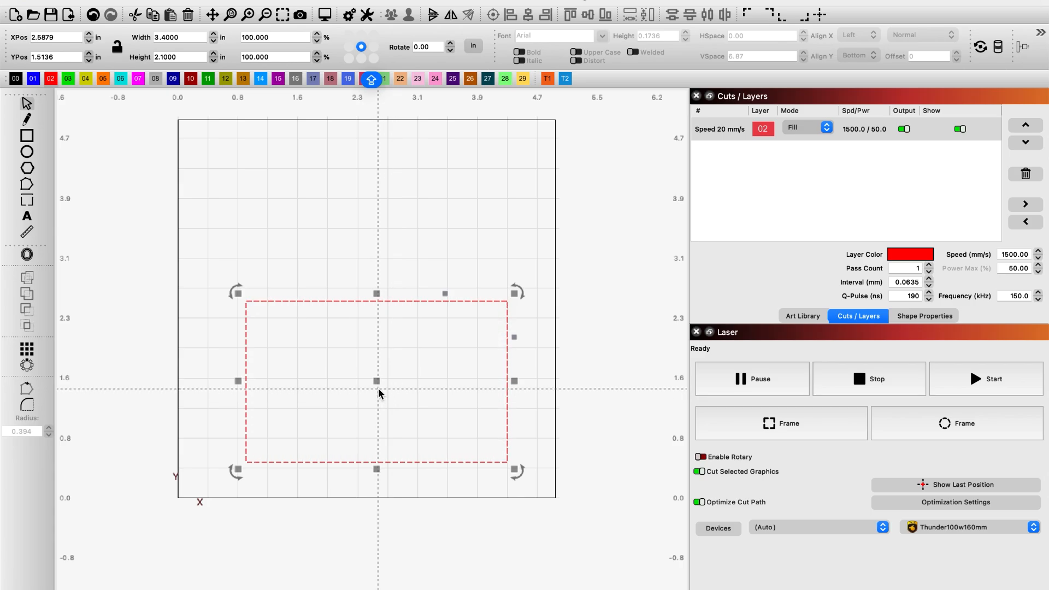
pyautogui.moveTo(379, 382)
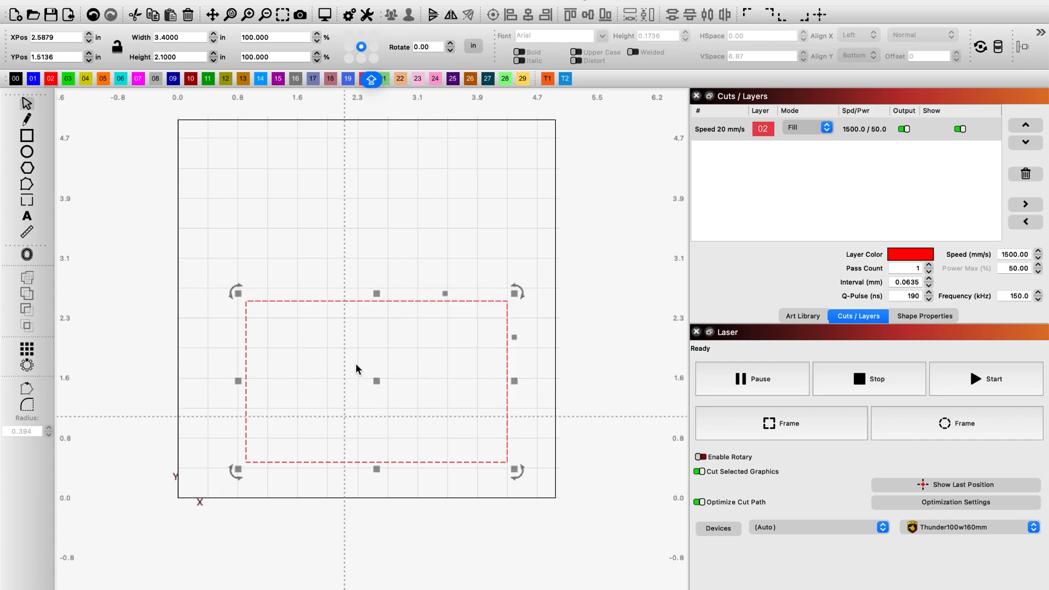
pyautogui.moveTo(411, 374)
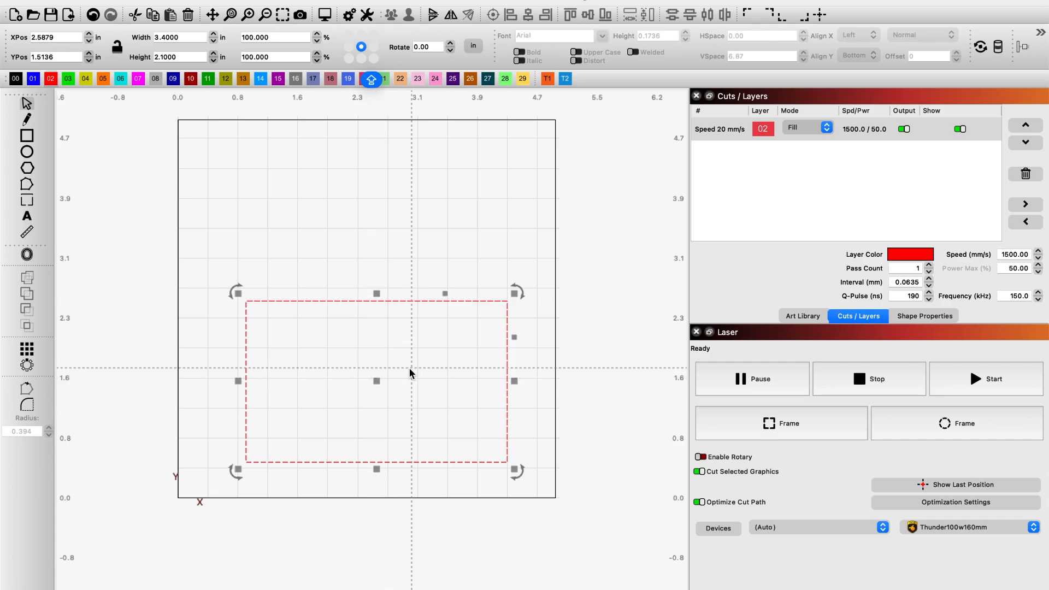
pyautogui.moveTo(730, 430)
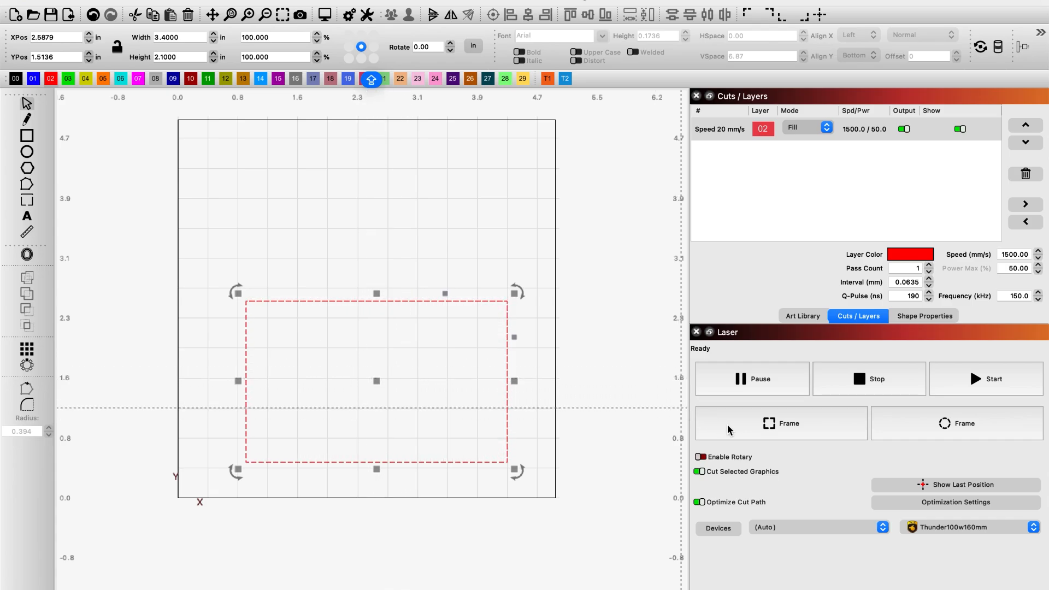
pyautogui.moveTo(739, 432)
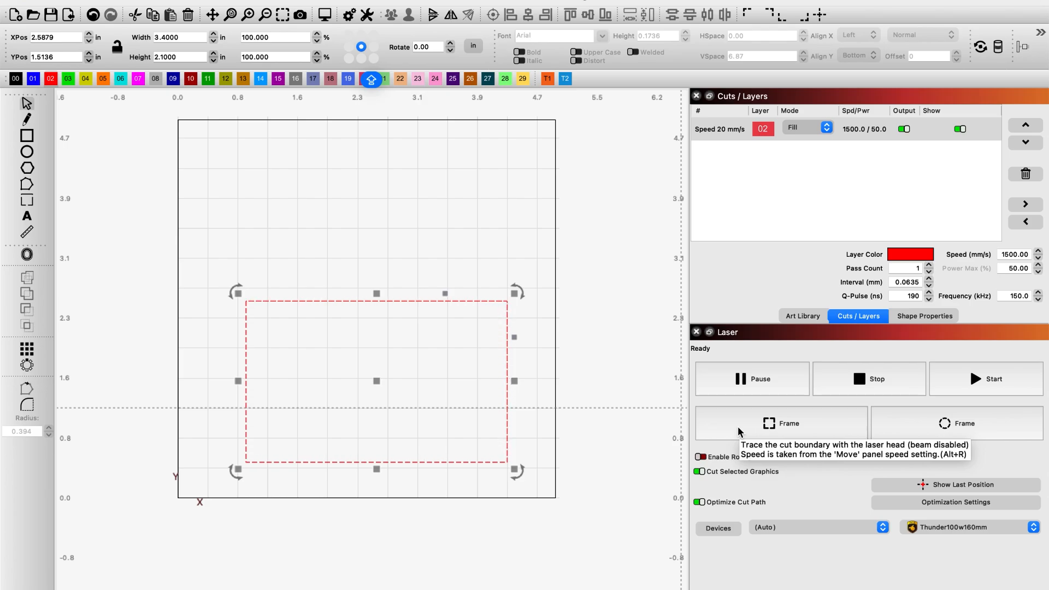
pyautogui.moveTo(427, 384)
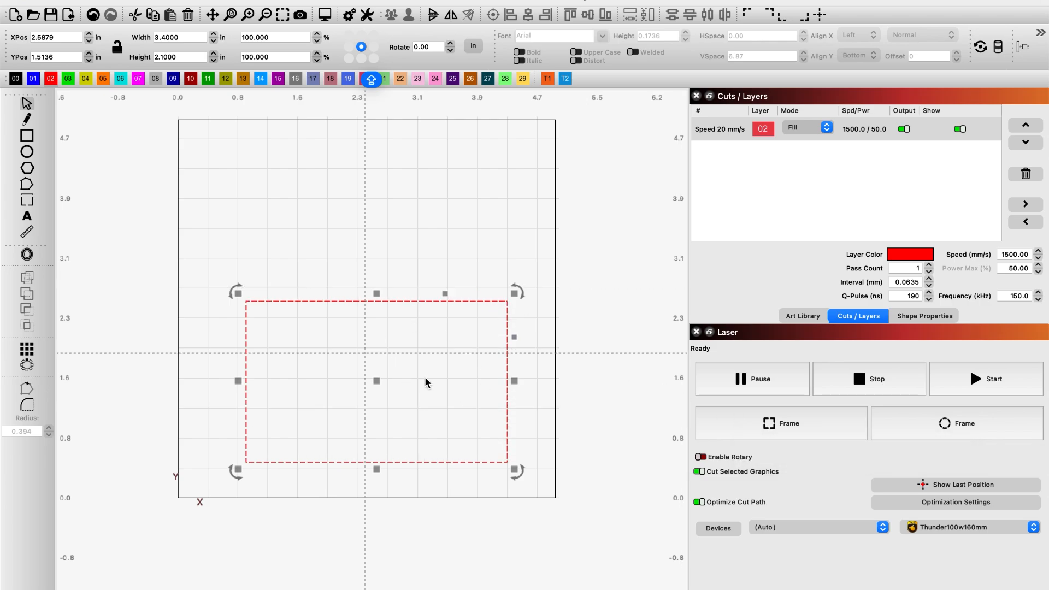
pyautogui.moveTo(750, 425)
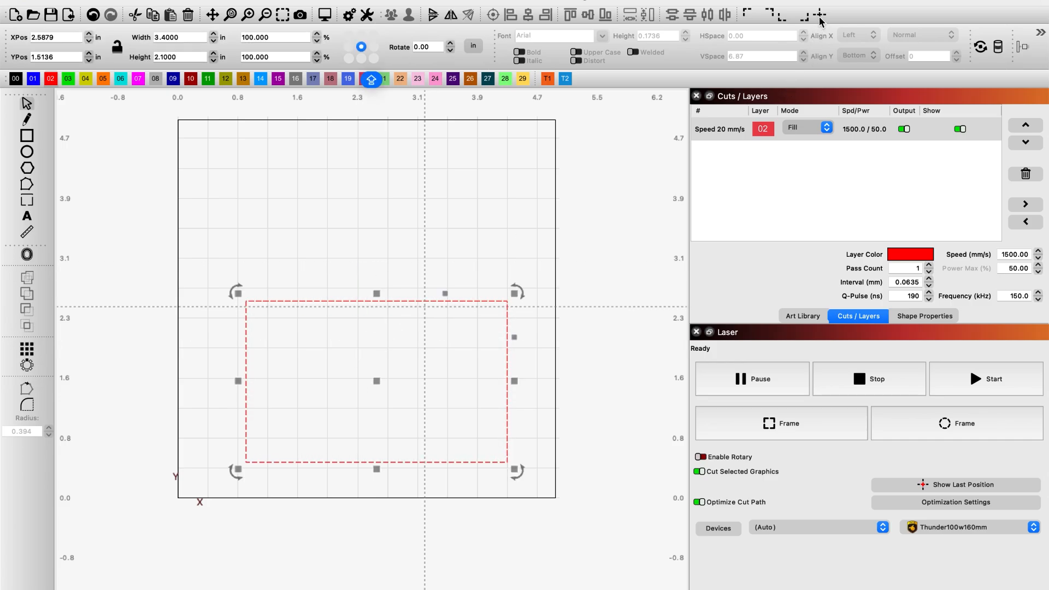
pyautogui.moveTo(823, 14)
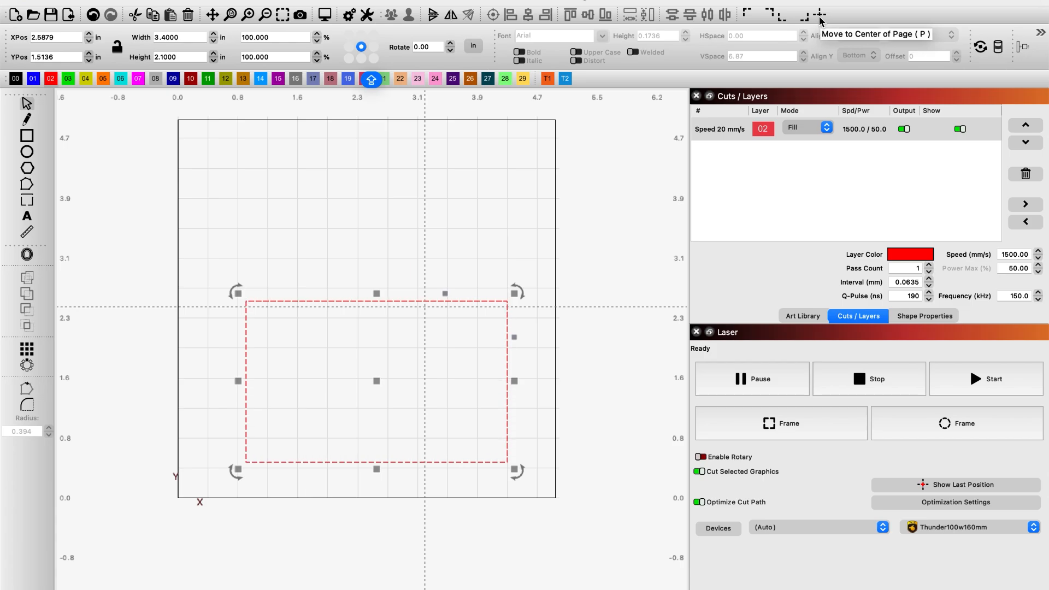
# Move the 3.4 × 2.1 in fill rectangle to the centre of the page.
pyautogui.click(820, 15)
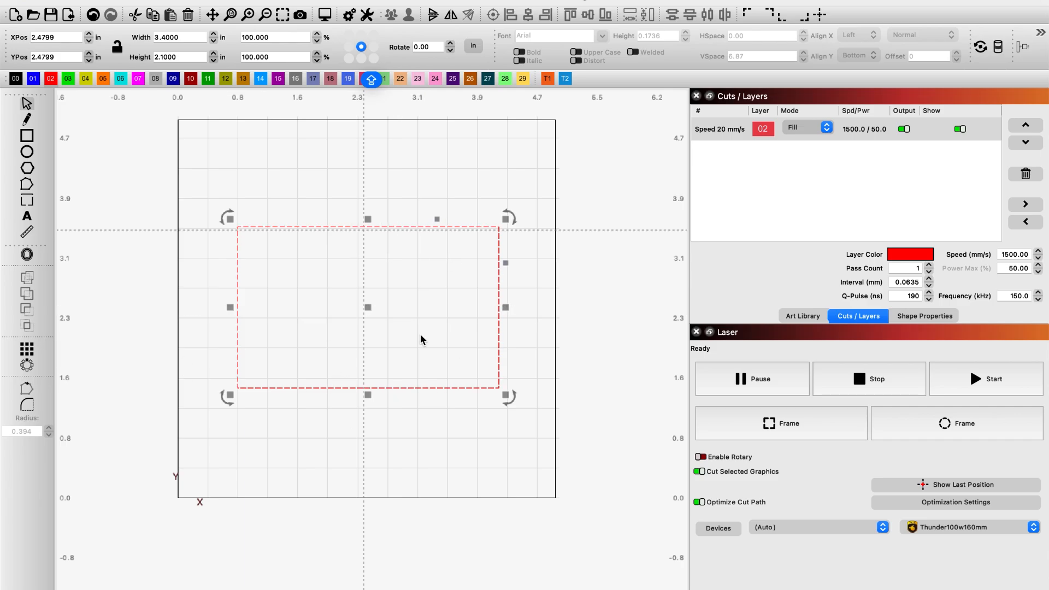
# Run a Bounds live-framing trace of the rectangle, then close Live Framing.
pyautogui.click(780, 423)
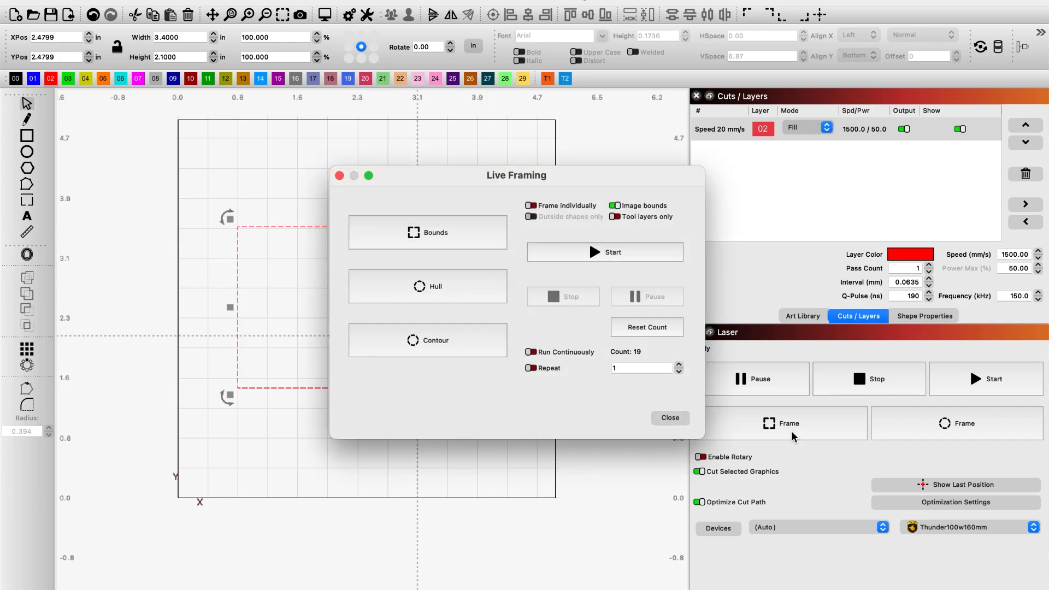
pyautogui.click(427, 231)
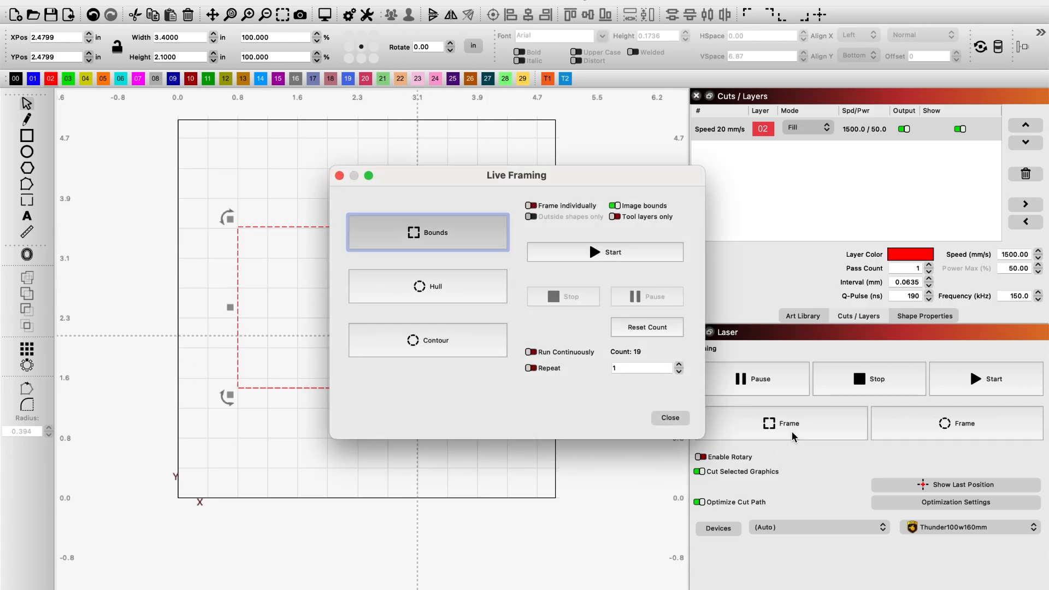
pyautogui.click(670, 418)
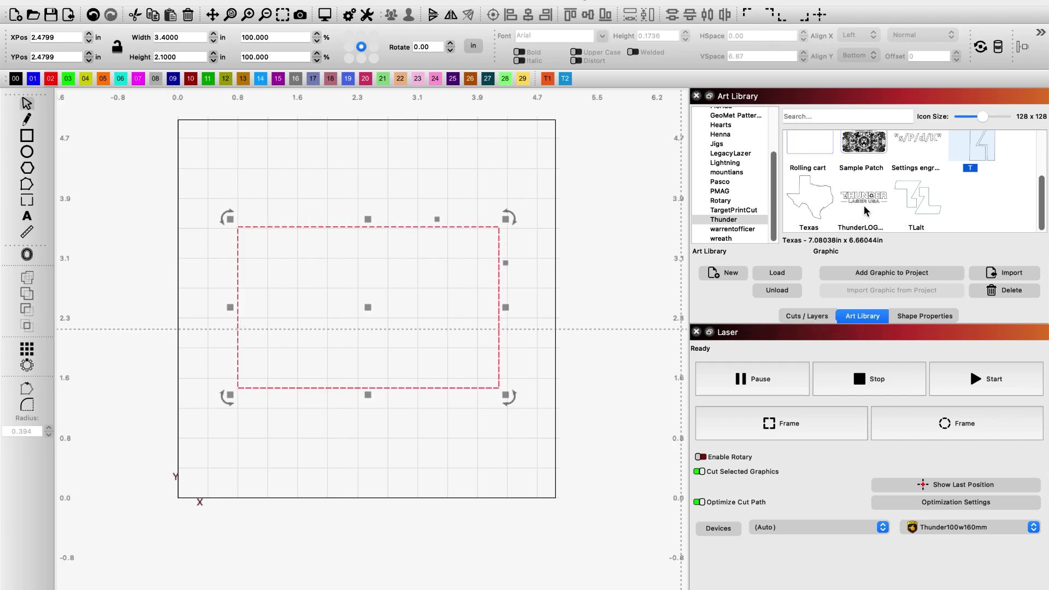
# Drag ThunderLOGO from the Thunder art library into the rectangle and return to Cuts / Layers.
pyautogui.moveTo(864, 201); pyautogui.dragTo(391, 305)
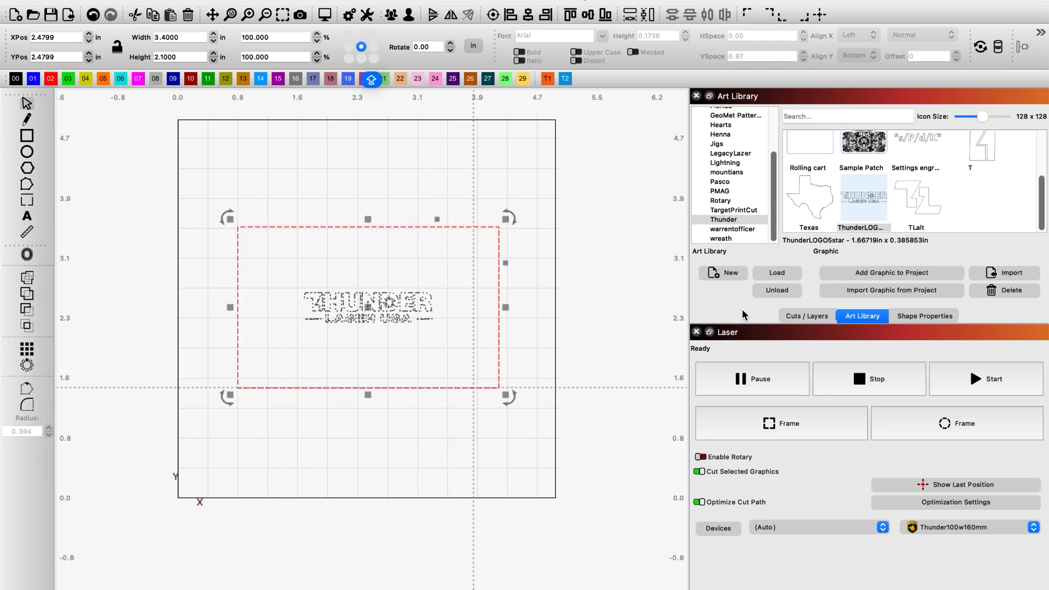
pyautogui.click(807, 316)
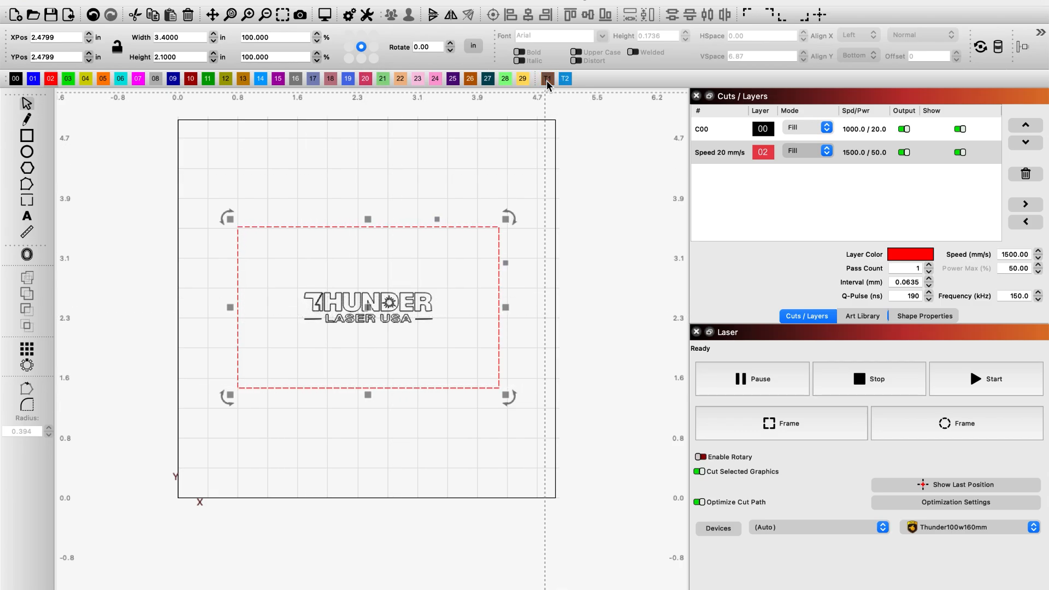
# Assign the selected rectangle to the T1 tool layer via the palette swatch.
pyautogui.click(547, 79)
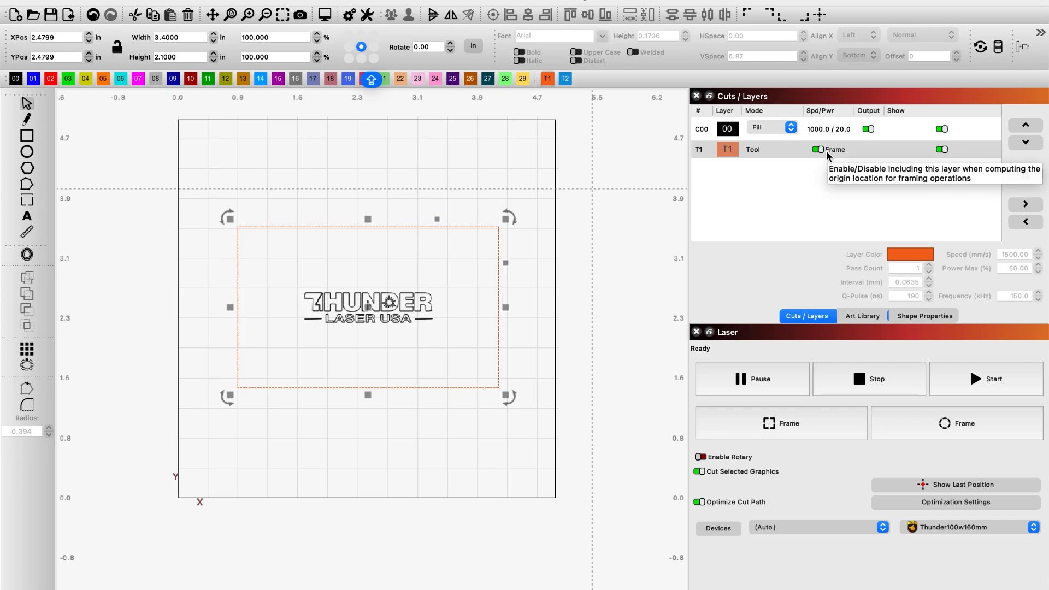
pyautogui.moveTo(814, 164)
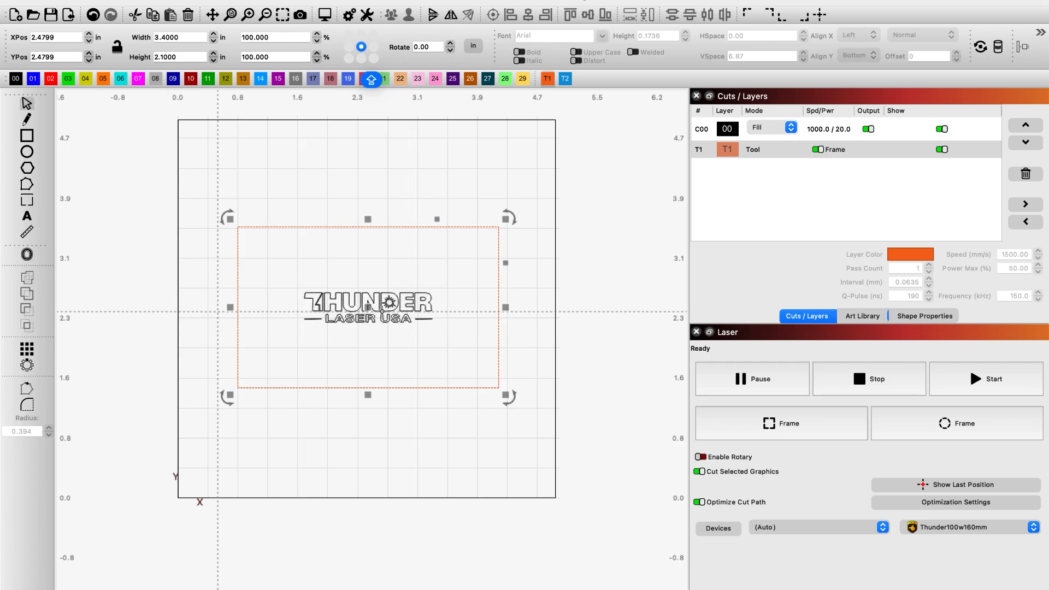
pyautogui.moveTo(177, 300)
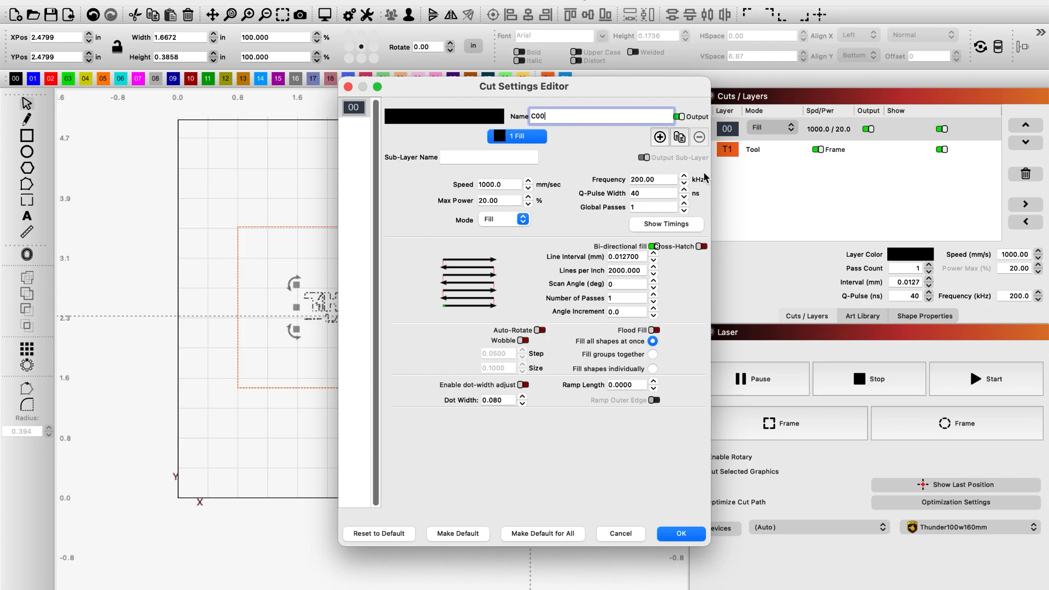
# Set the fill layer to 400 mm/s speed and 100 ns Q-pulse width.
pyautogui.click(498, 184)
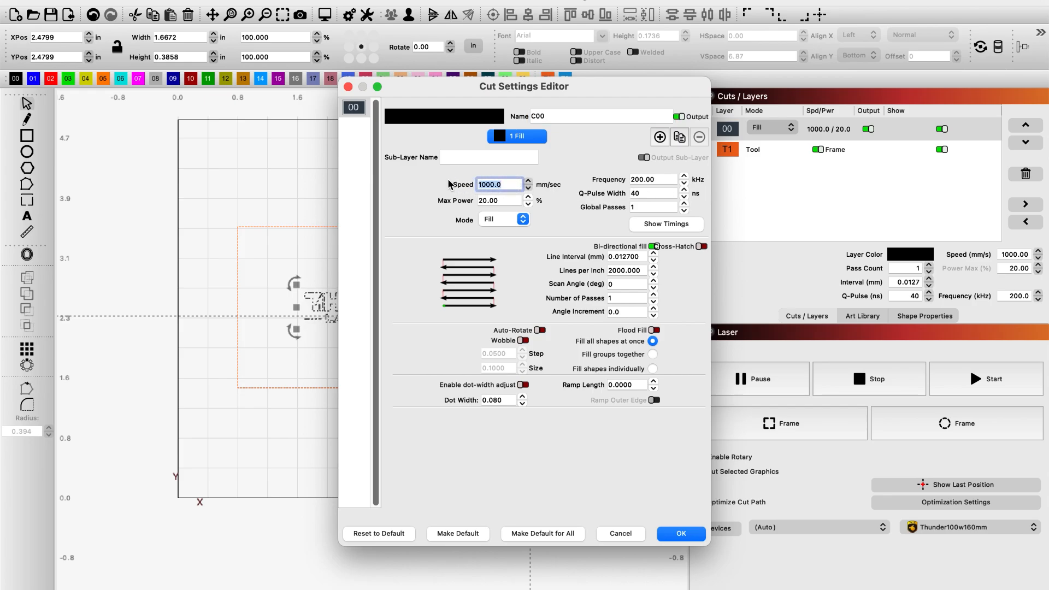
pyautogui.write('40')
pyautogui.click(500, 200)
pyautogui.write('30')
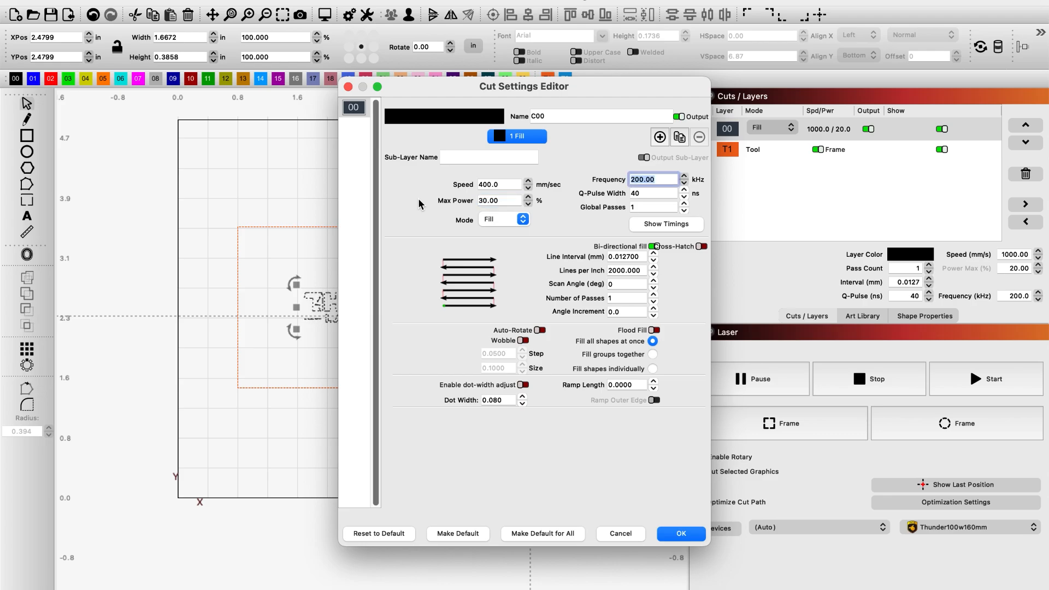
pyautogui.moveTo(472, 208)
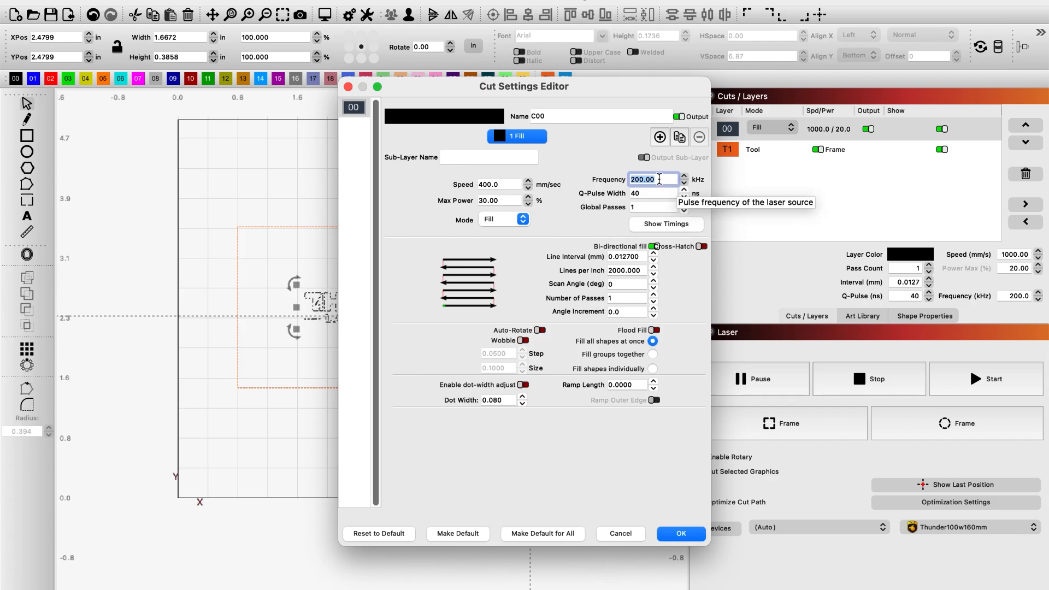
pyautogui.moveTo(610, 184)
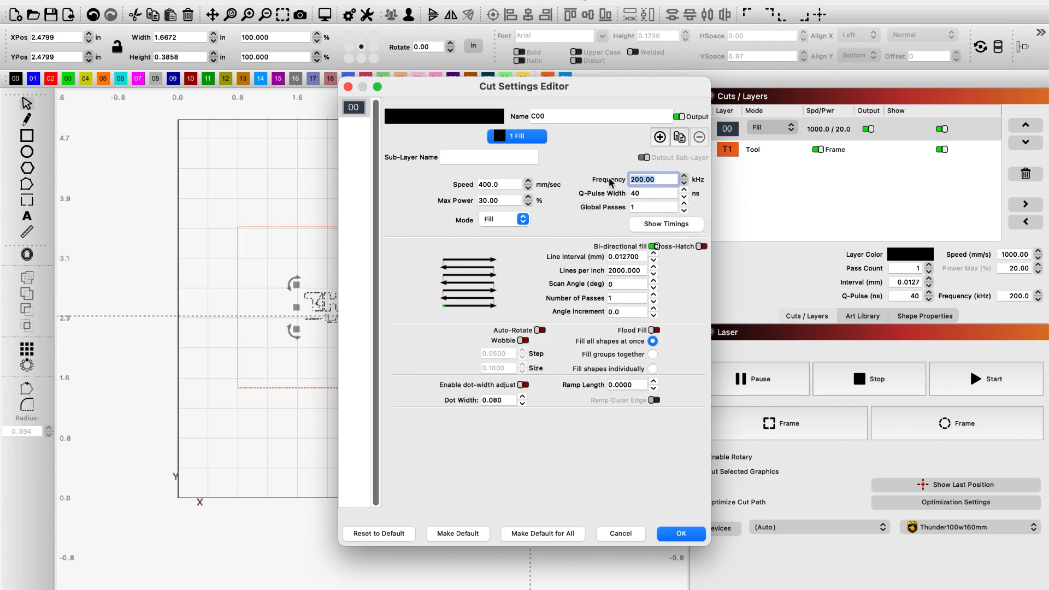
pyautogui.write('1')
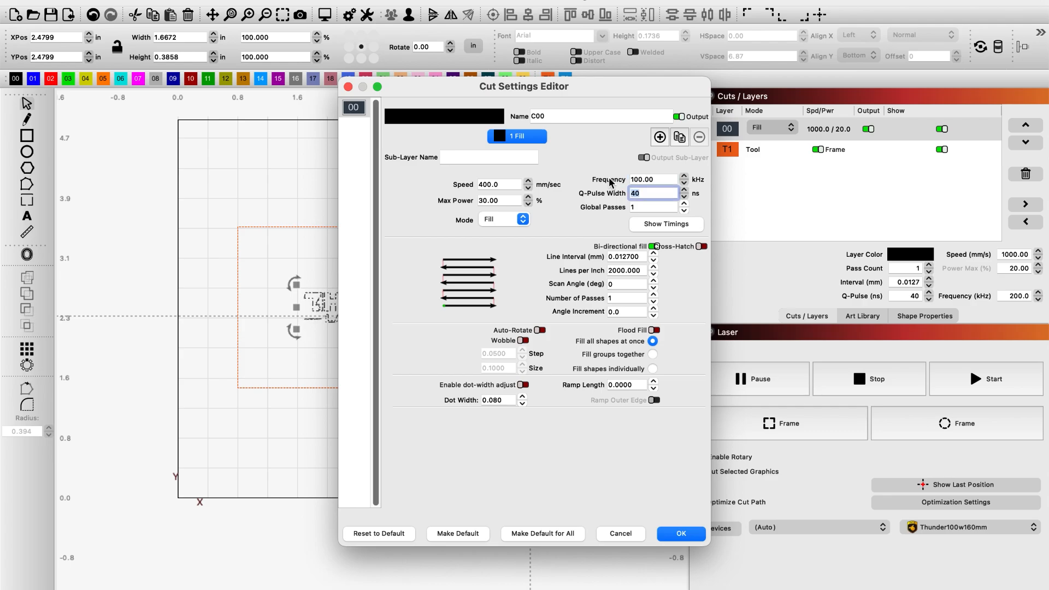
pyautogui.write('100')
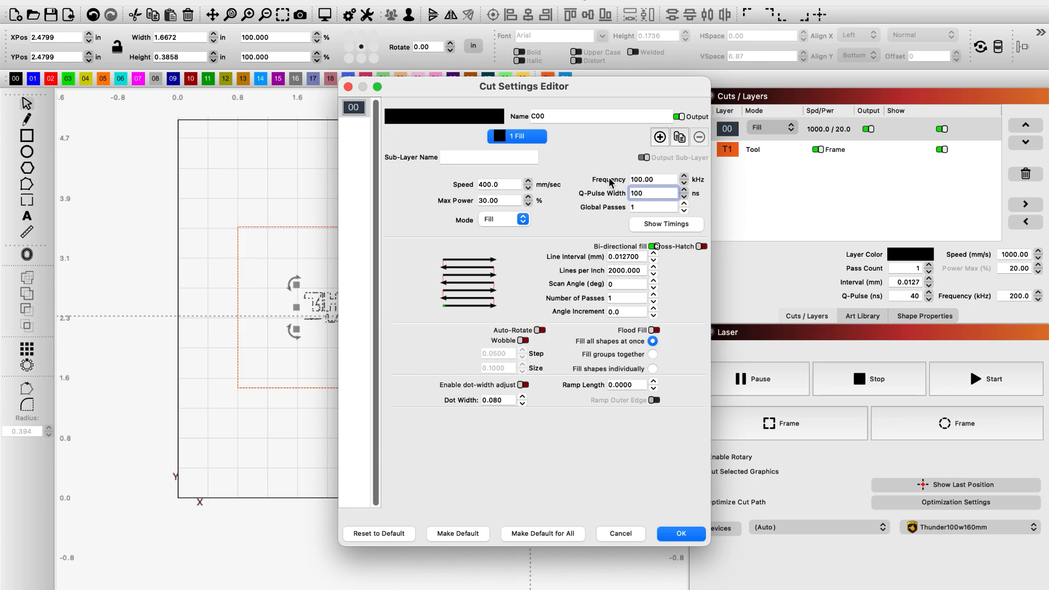
pyautogui.click(654, 194)
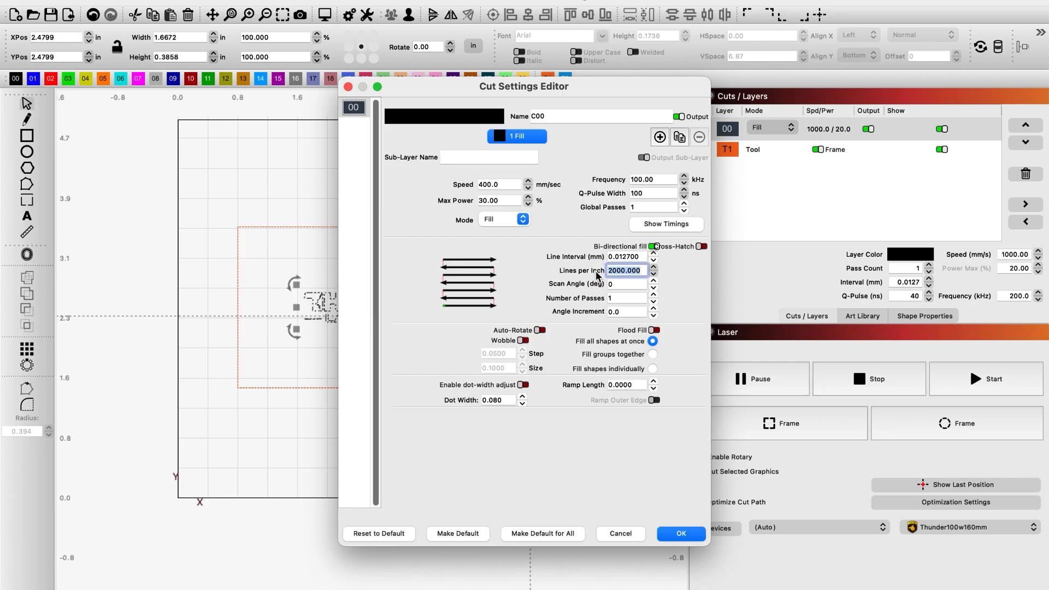
pyautogui.moveTo(586, 282)
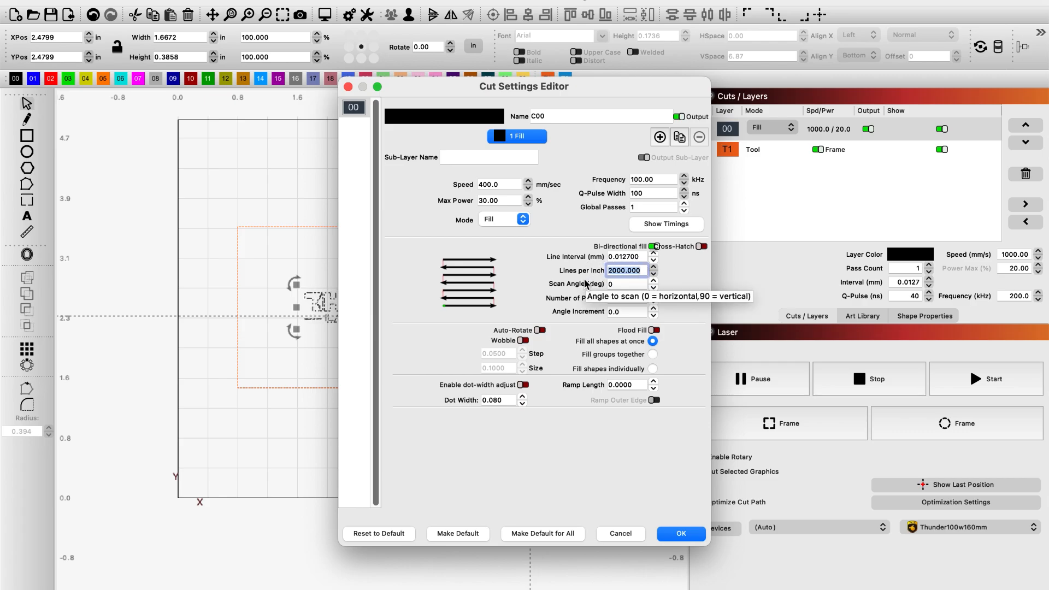
# Set Lines per Inch to 500, giving a 0.0508 mm line interval.
pyautogui.write('500')
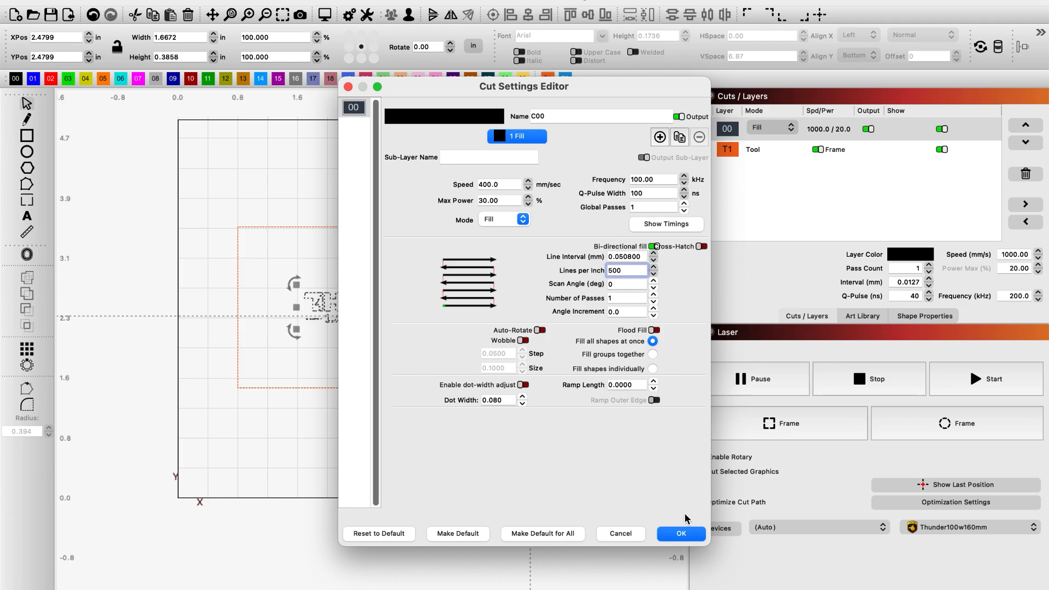
pyautogui.moveTo(682, 500)
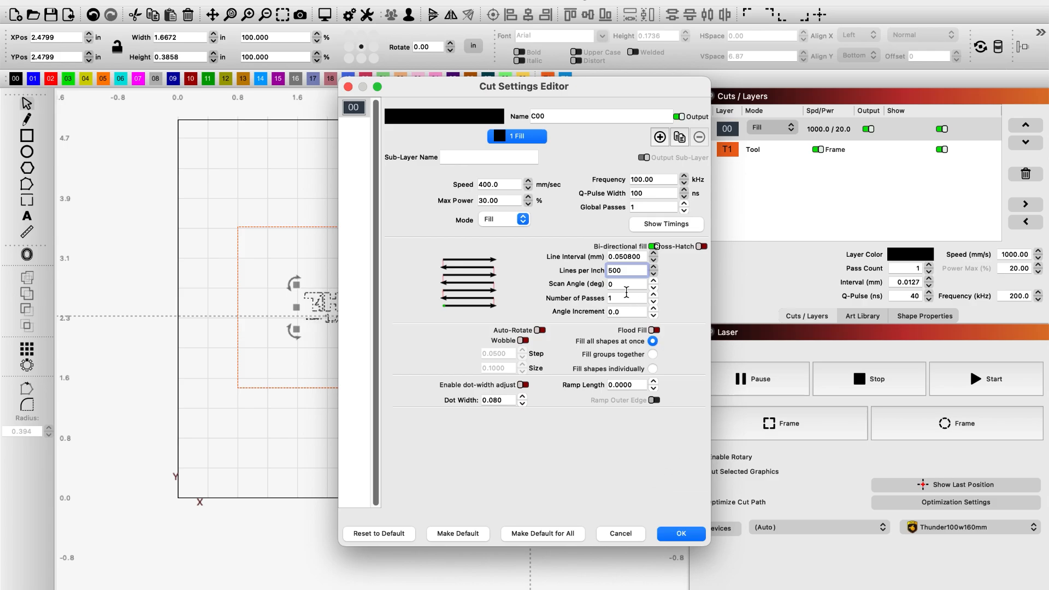
# Enable Cross-Hatch fill and apply the layer settings with OK.
pyautogui.click(702, 247)
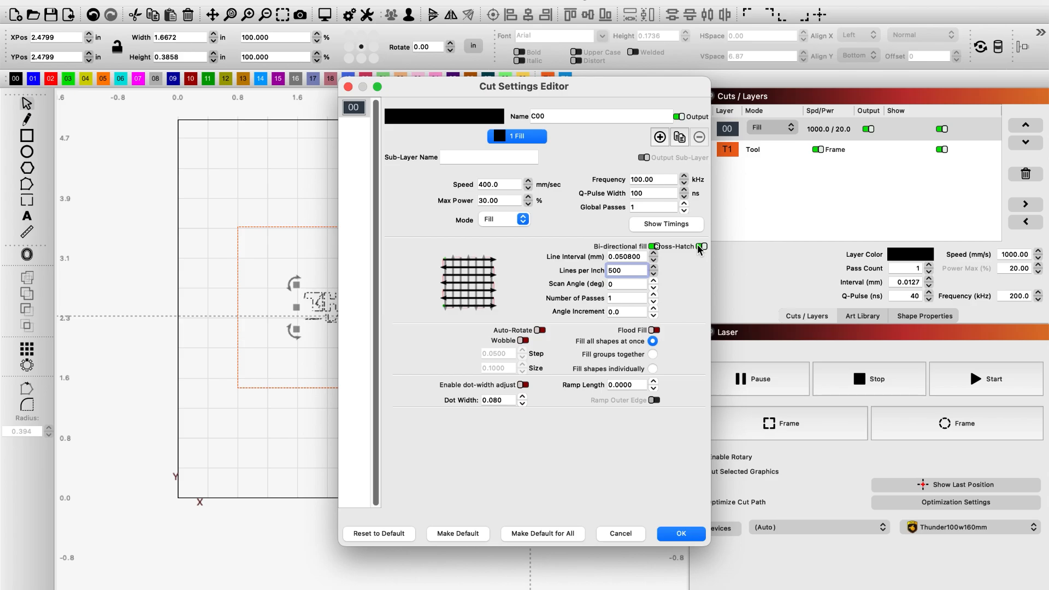
pyautogui.moveTo(707, 244)
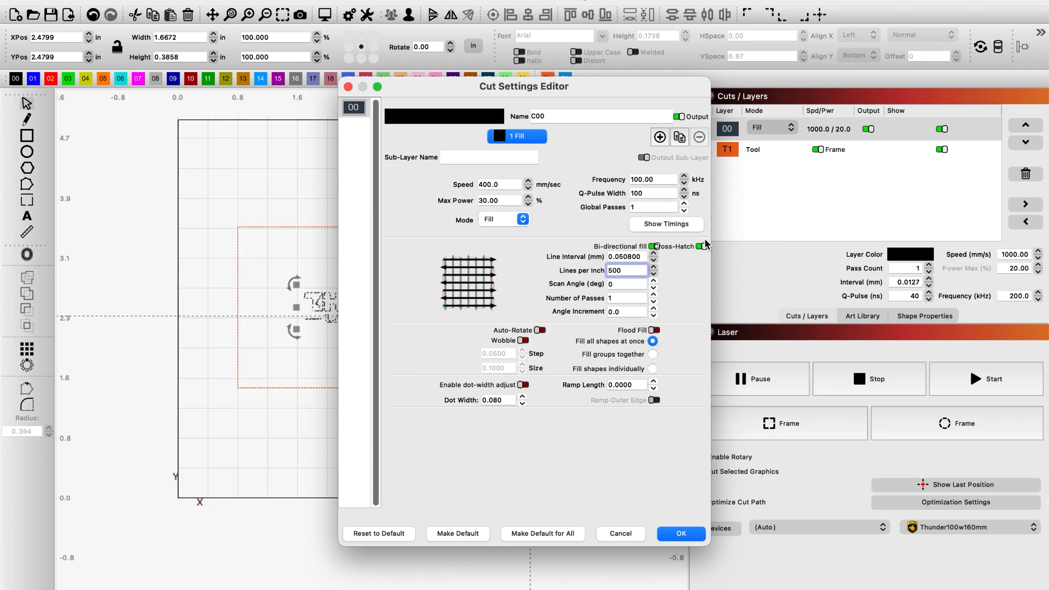
pyautogui.moveTo(699, 247)
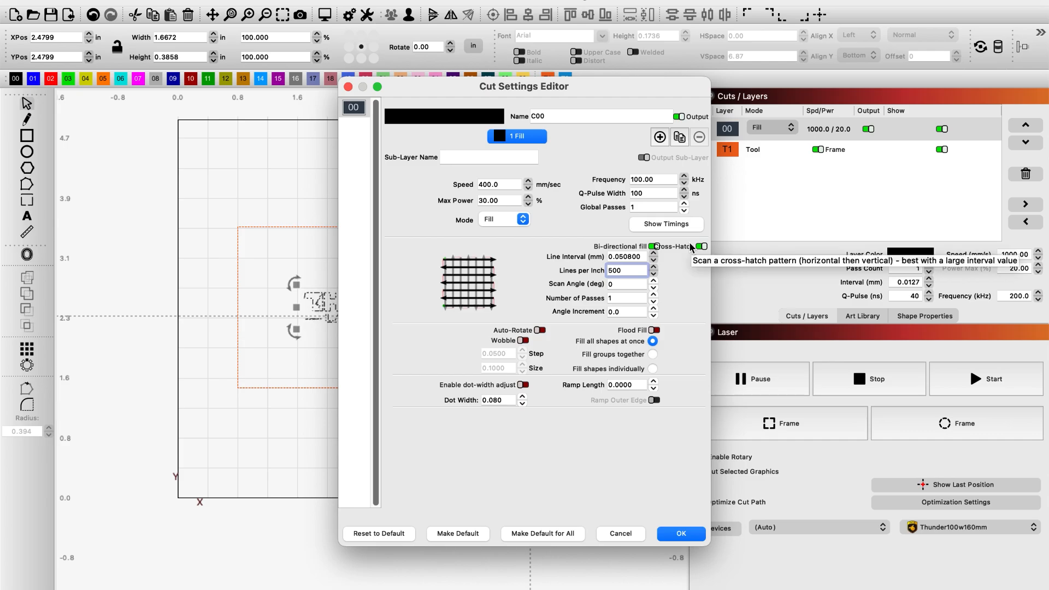
pyautogui.moveTo(679, 514)
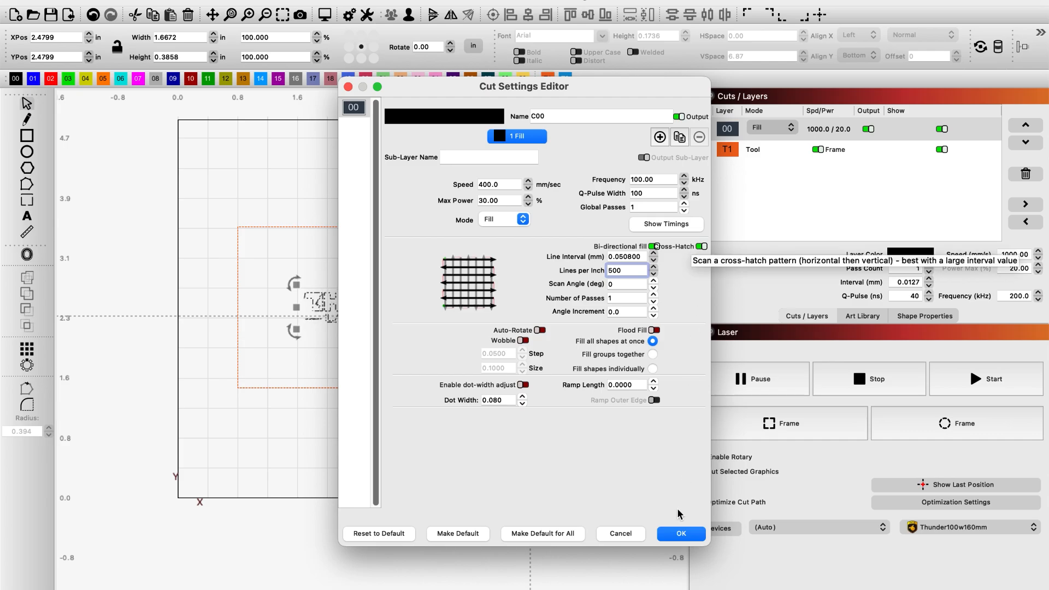
pyautogui.click(681, 534)
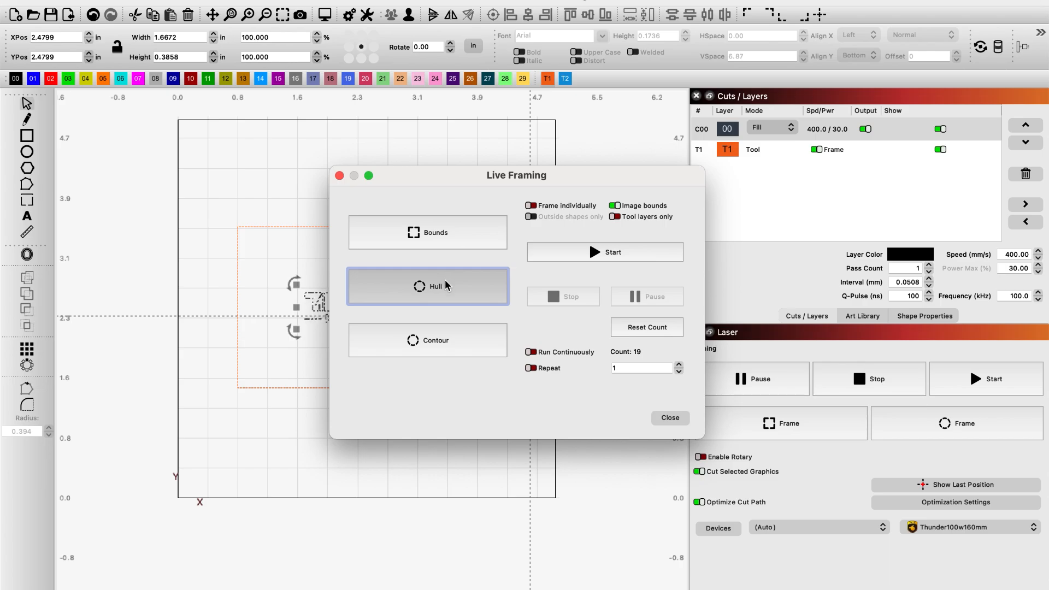
# Frame the logo's Hull and then its Contour on the workpiece.
pyautogui.click(427, 341)
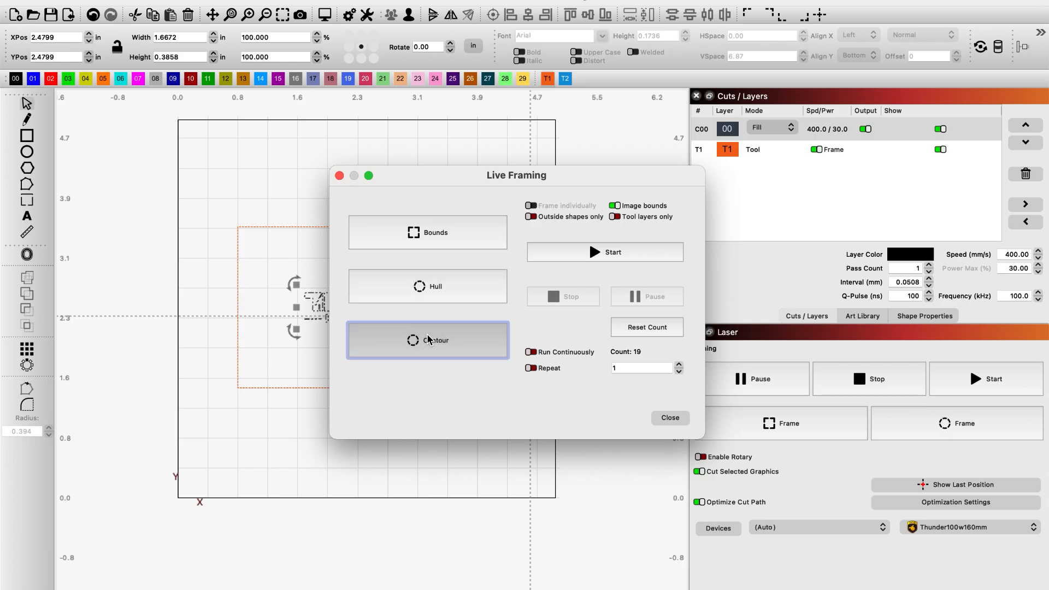
pyautogui.click(670, 417)
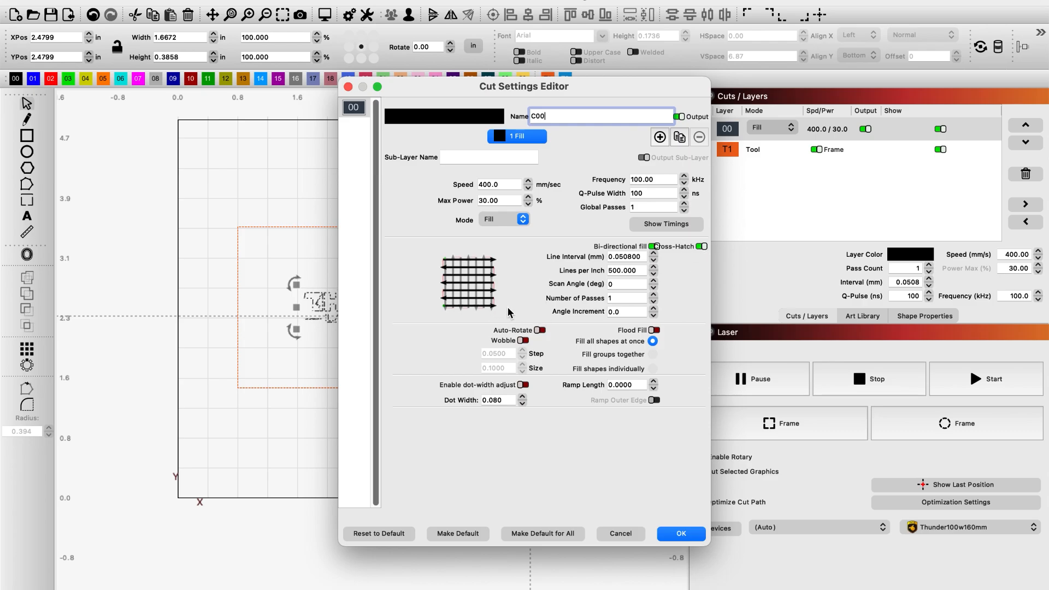
# Close the Cut Settings Editor, start a Preview and dismiss the Cut Selected Graphics warning.
pyautogui.click(681, 533)
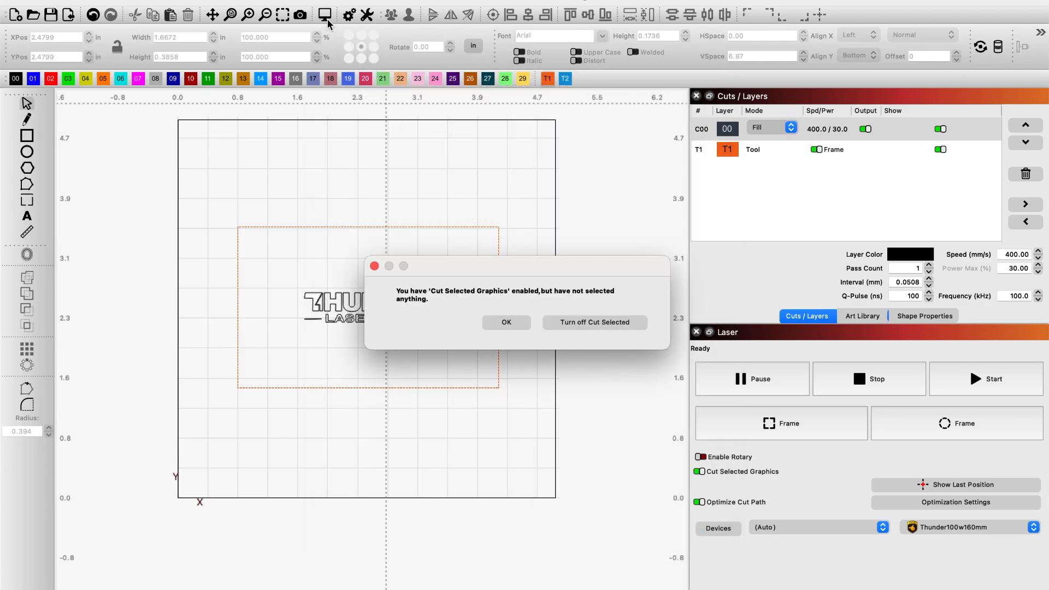
pyautogui.click(506, 323)
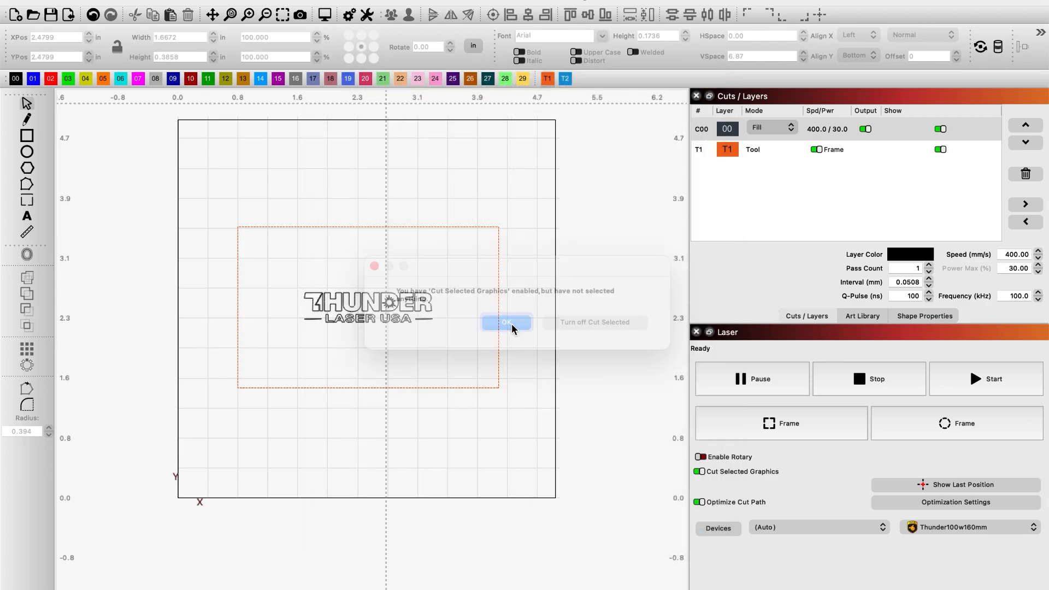
pyautogui.click(508, 321)
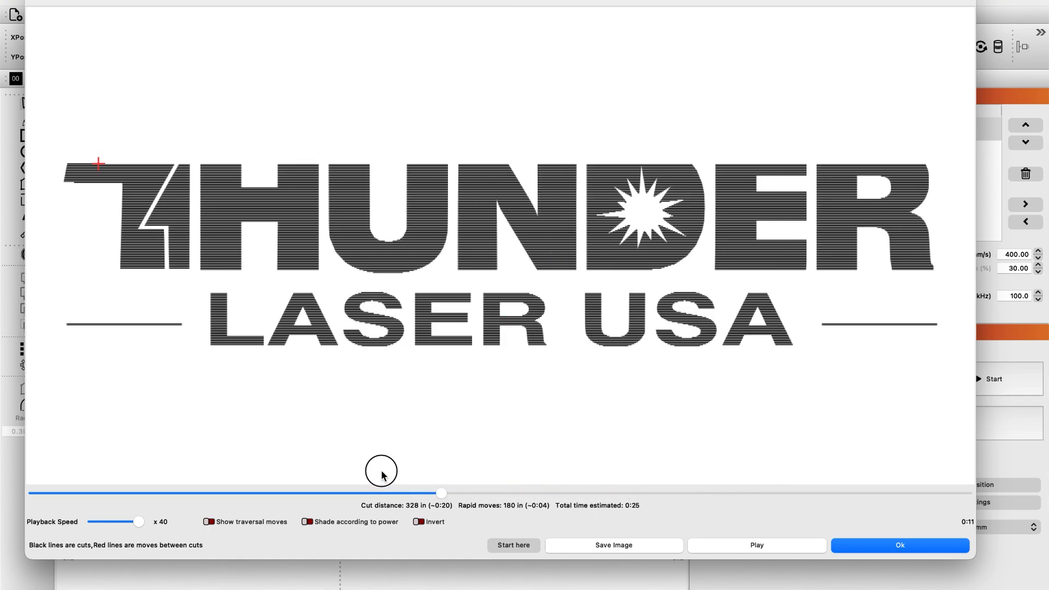
# Scrub the preview timeline from the start through the horizontal and vertical passes to near the end.
pyautogui.moveTo(440, 493); pyautogui.dragTo(165, 493)
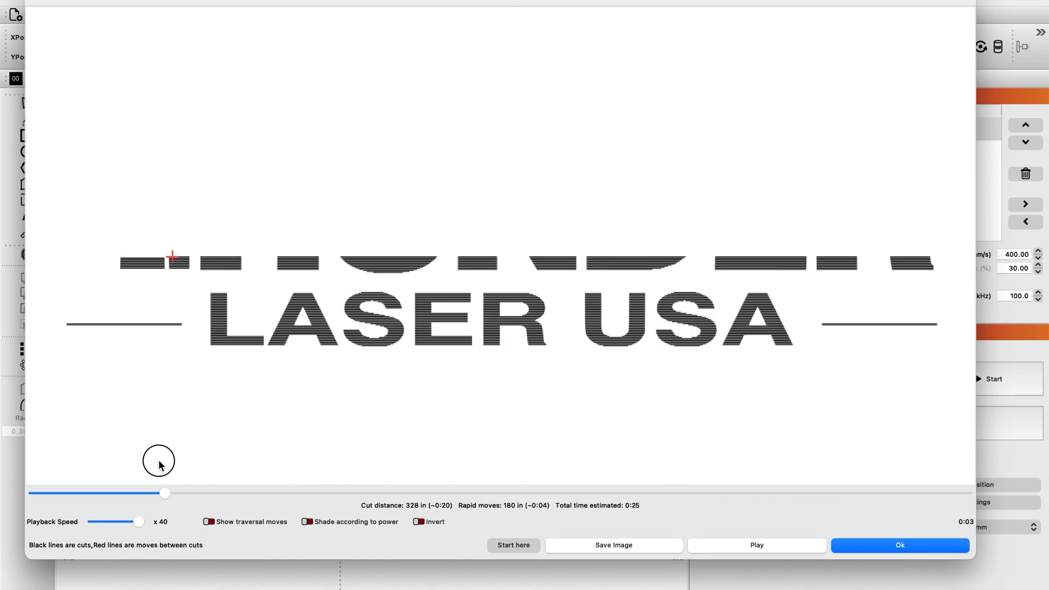
pyautogui.moveTo(165, 493); pyautogui.dragTo(561, 493)
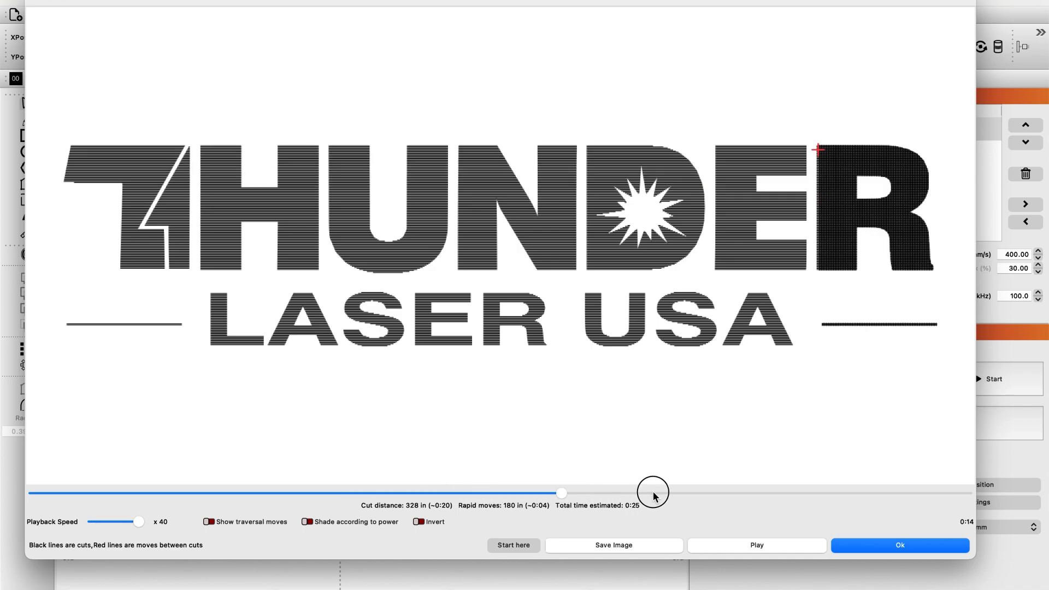
pyautogui.moveTo(561, 493); pyautogui.dragTo(842, 493)
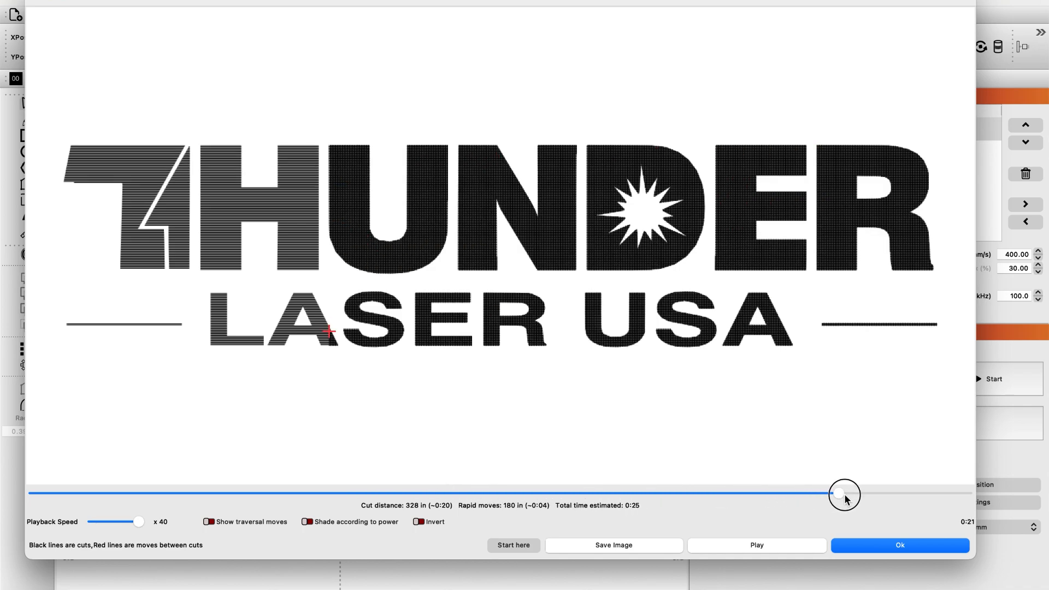
pyautogui.moveTo(845, 495); pyautogui.dragTo(909, 494)
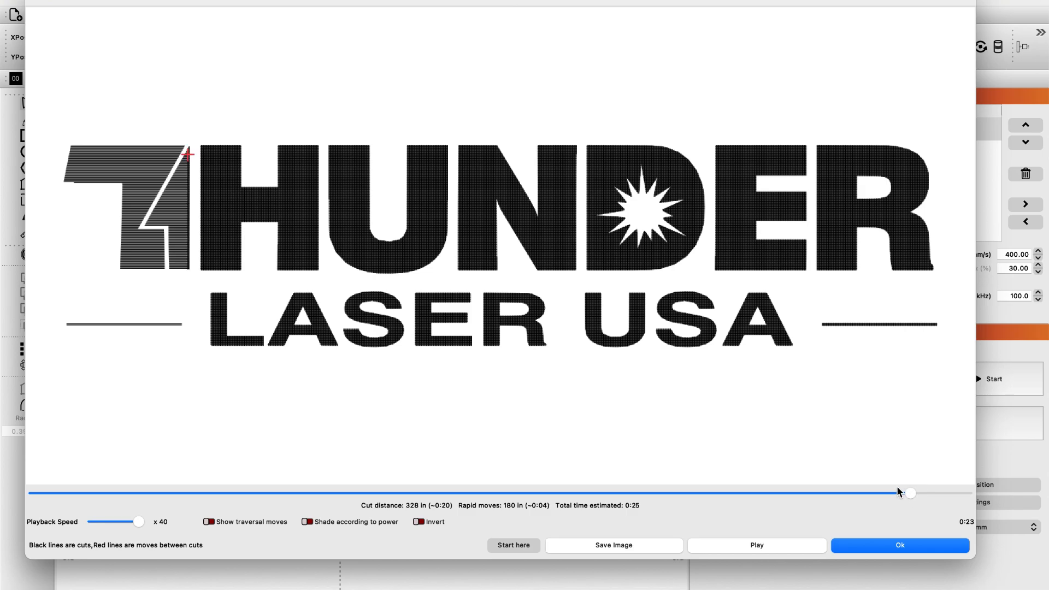
pyautogui.moveTo(900, 493)
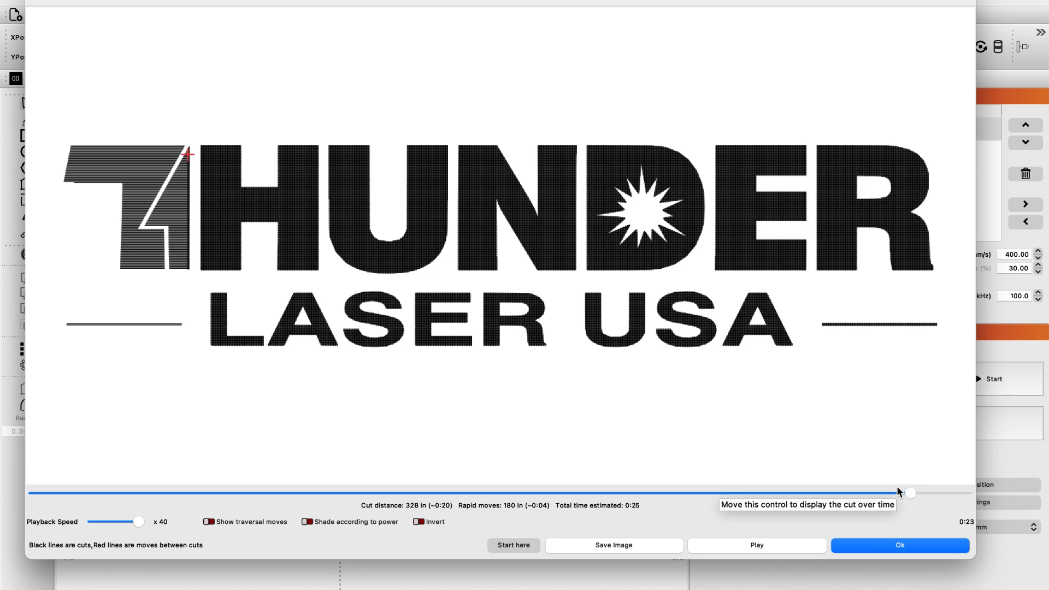